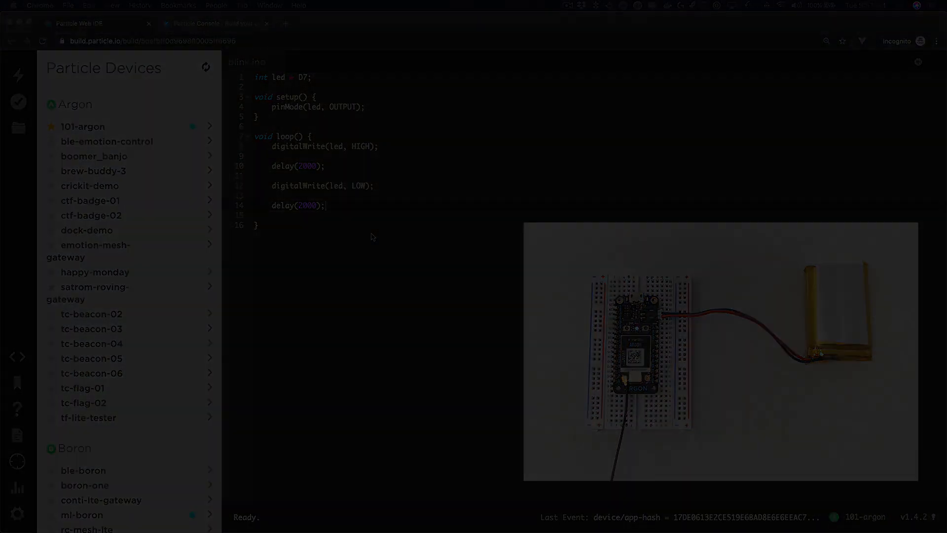
Release ThatConf firmware v18 as a Standard release to the live-badge and hack-group groups
click(221, 9)
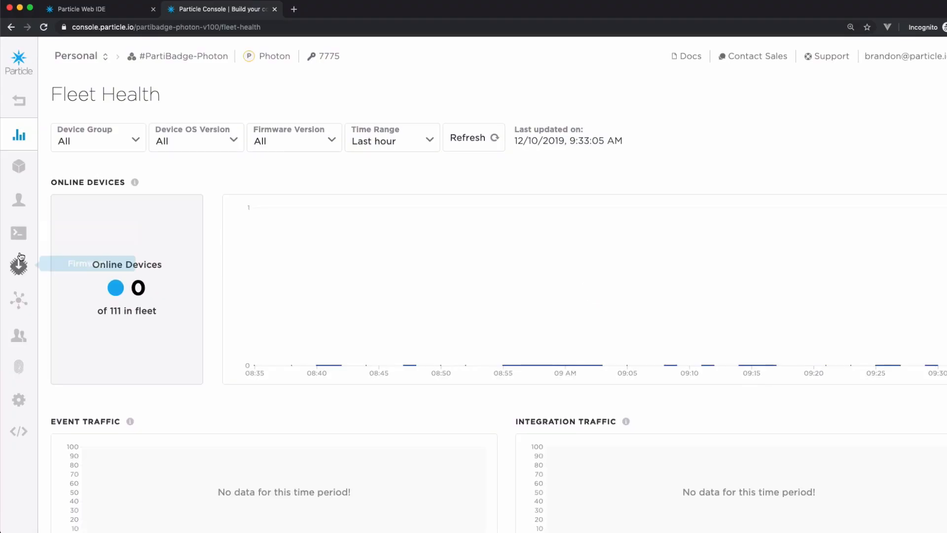
click(18, 266)
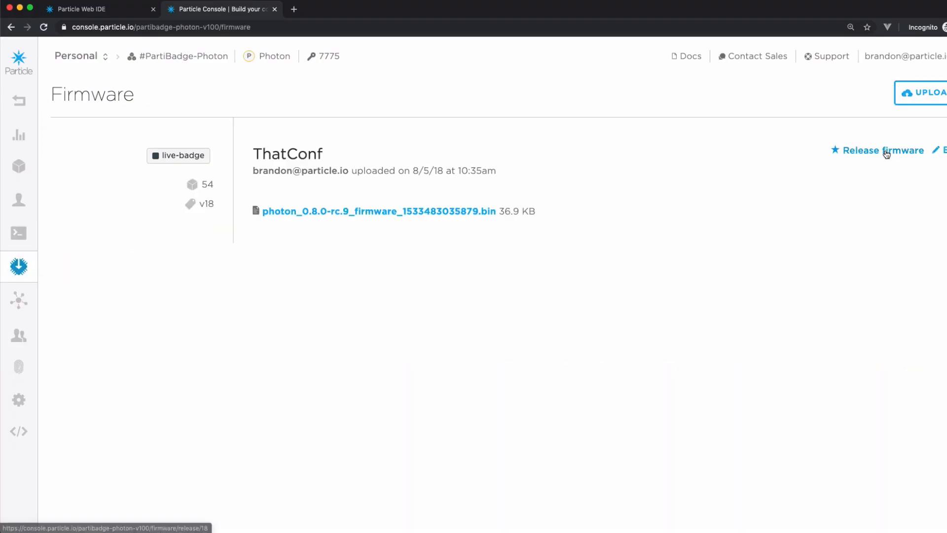
click(882, 150)
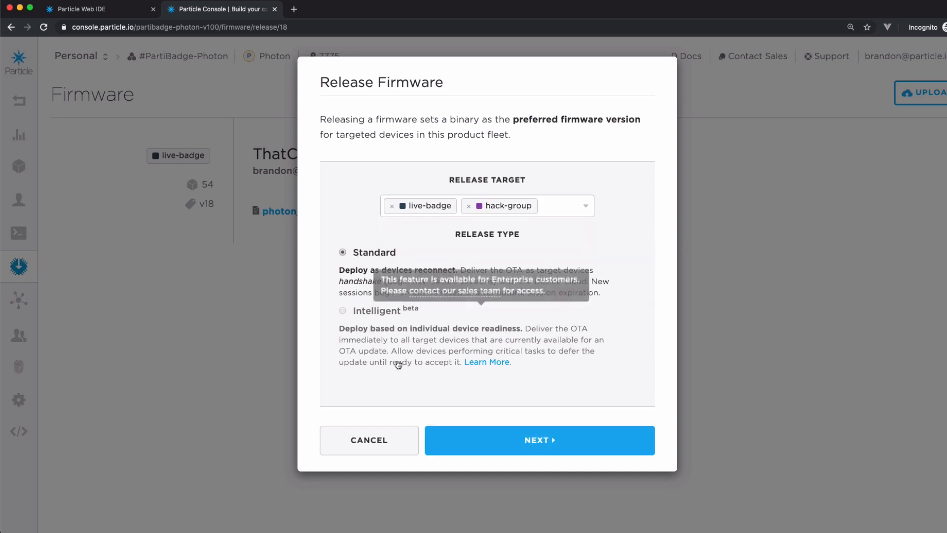
click(538, 439)
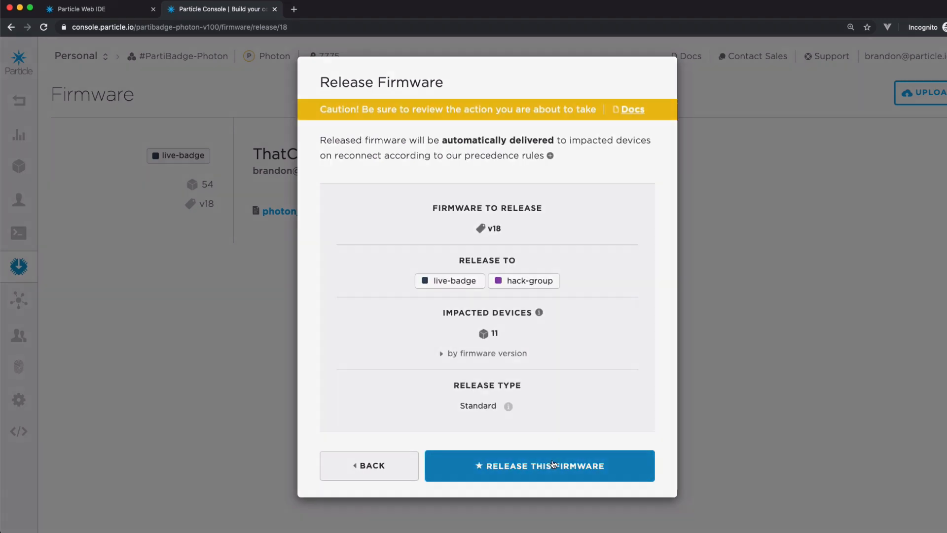
click(539, 465)
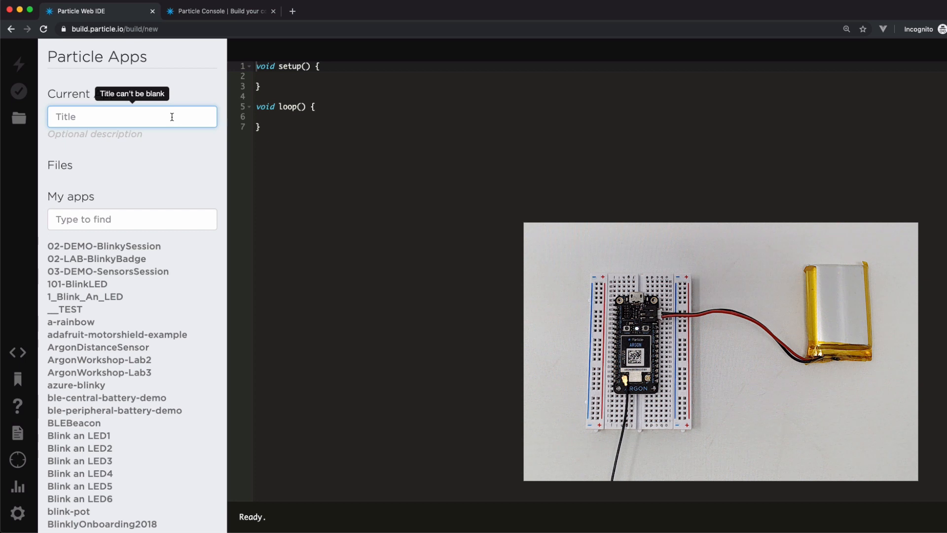
Title the app blink and write D7 LED code: pinMode OUTPUT, digitalWrite HIGH, delay 2000
click(132, 116)
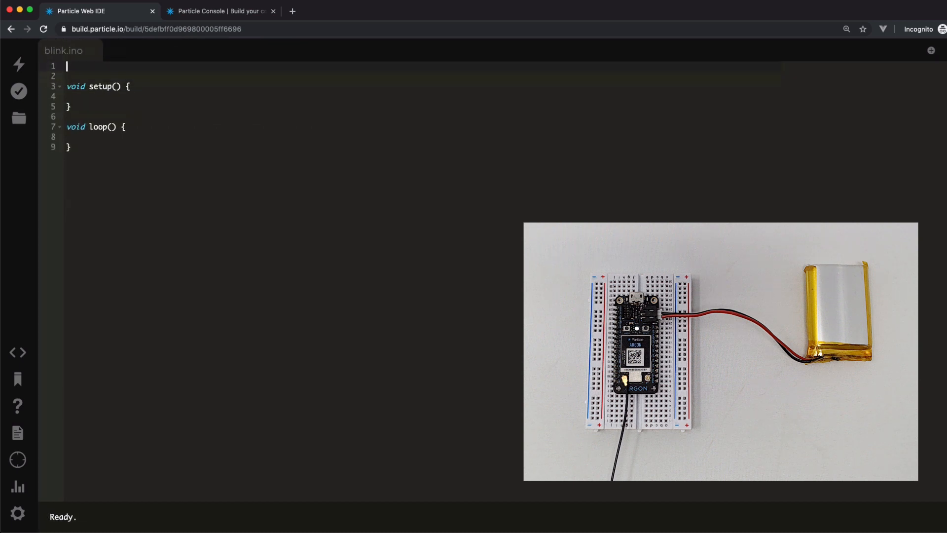
text(int led = D7;)
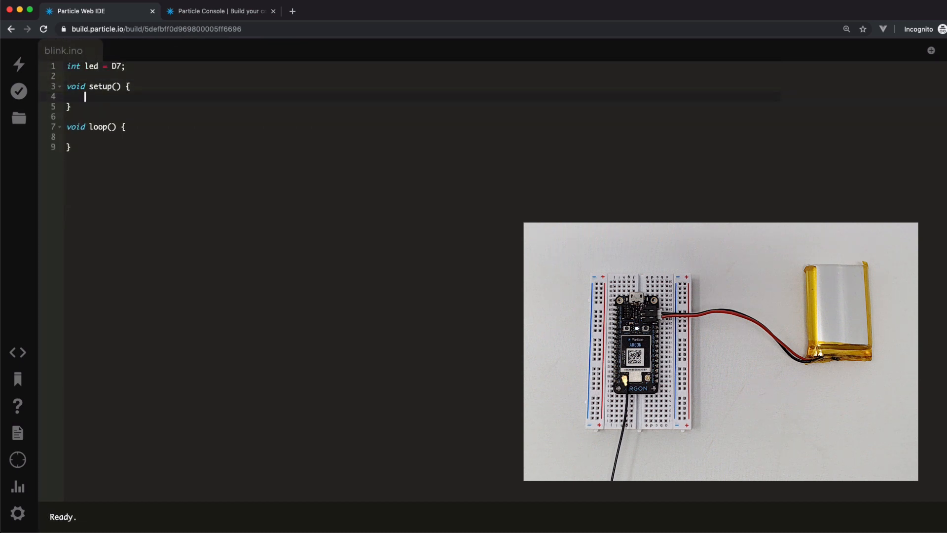
text(pinMode(led, OUTPUT);)
click(421, 137)
text(digitalWrite(led, HI)
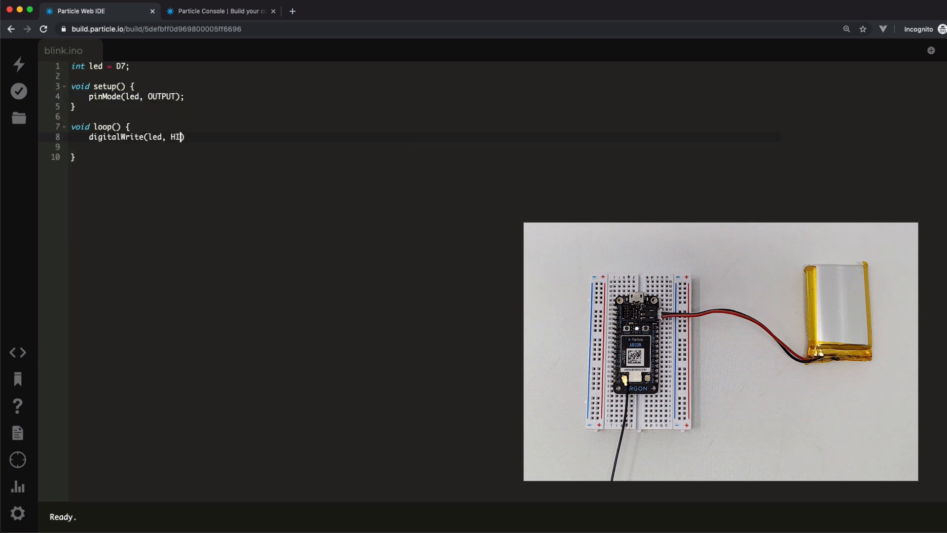
text(GH);)
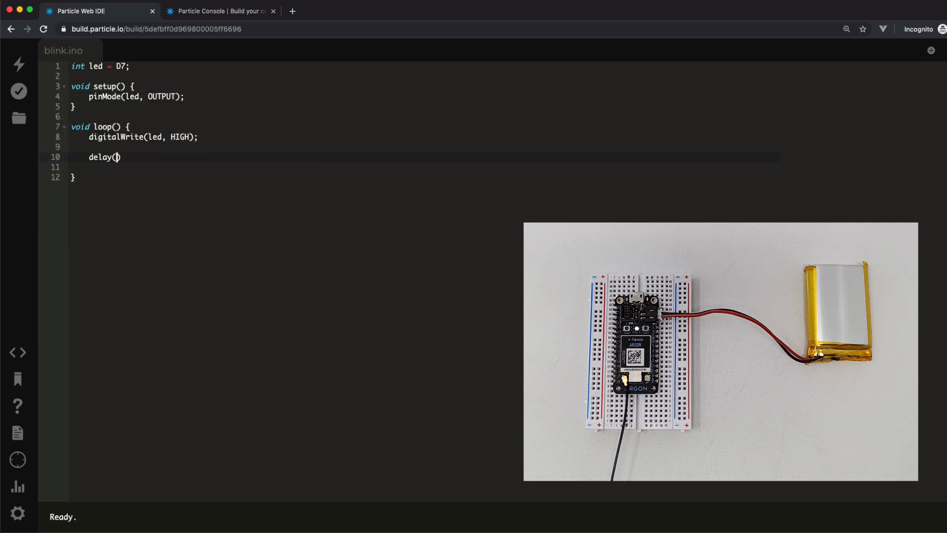
text(2000);)
text(digitalWrite(led, LOW);)
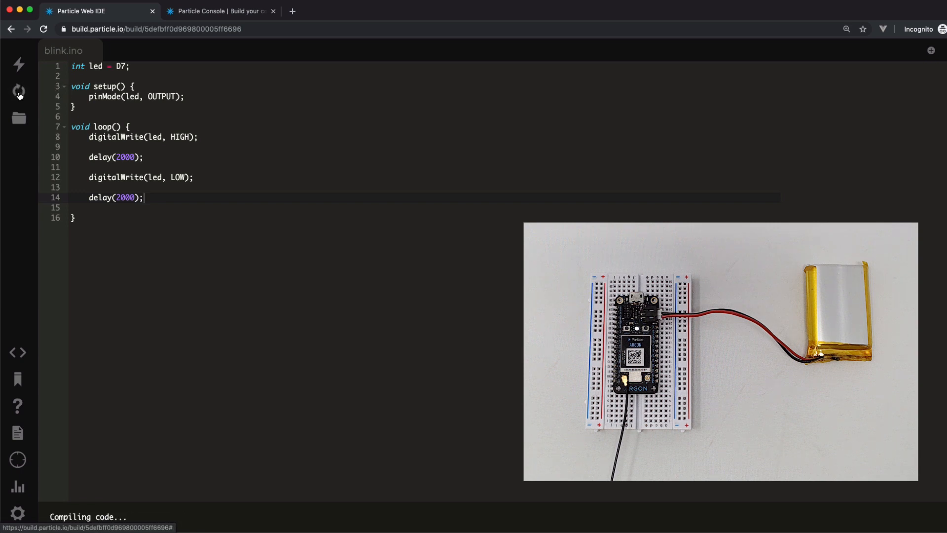
mouse_move(44, 106)
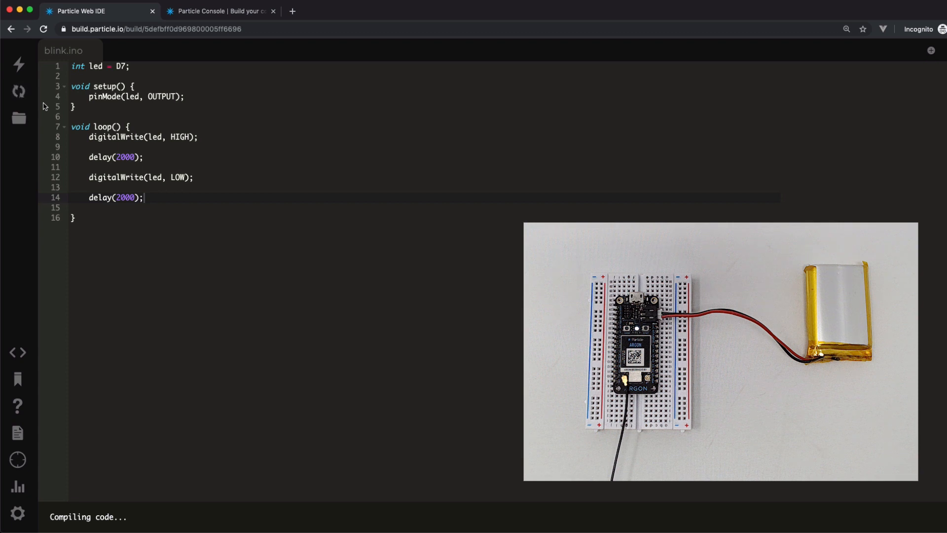
Flash the compiled blink sketch over the air to the 101-argon device
click(18, 64)
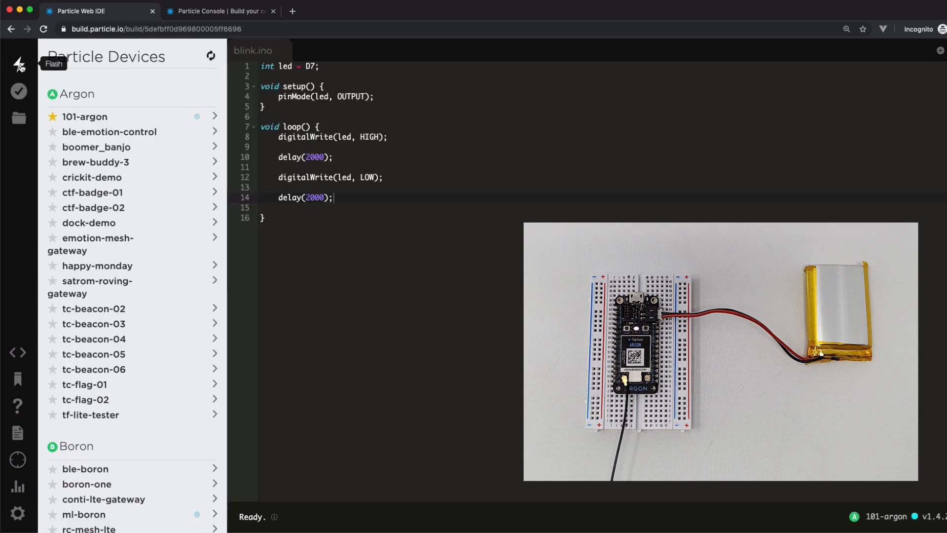
click(18, 63)
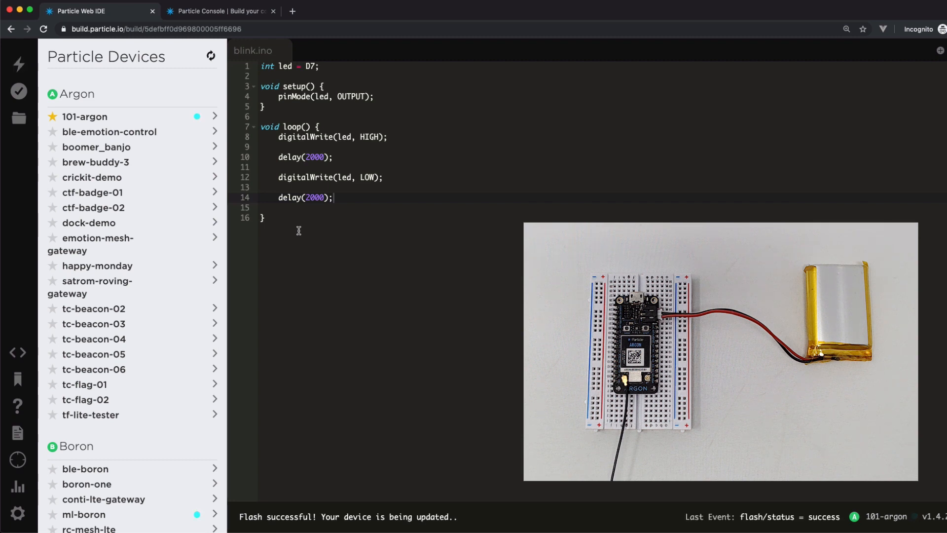
mouse_move(296, 231)
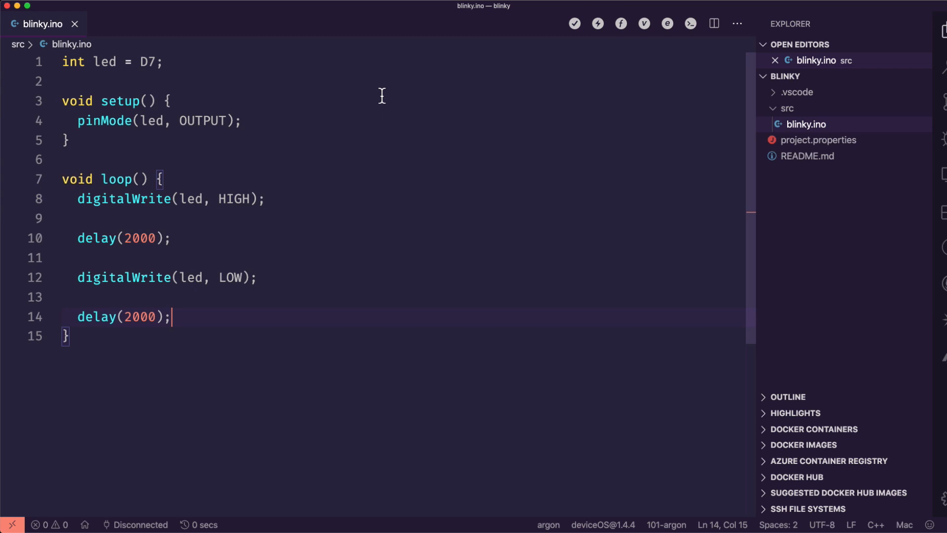
Run a Particle: Cloud compile of the blinky project for the Argon via the command palette
key(cmd+shift+p)
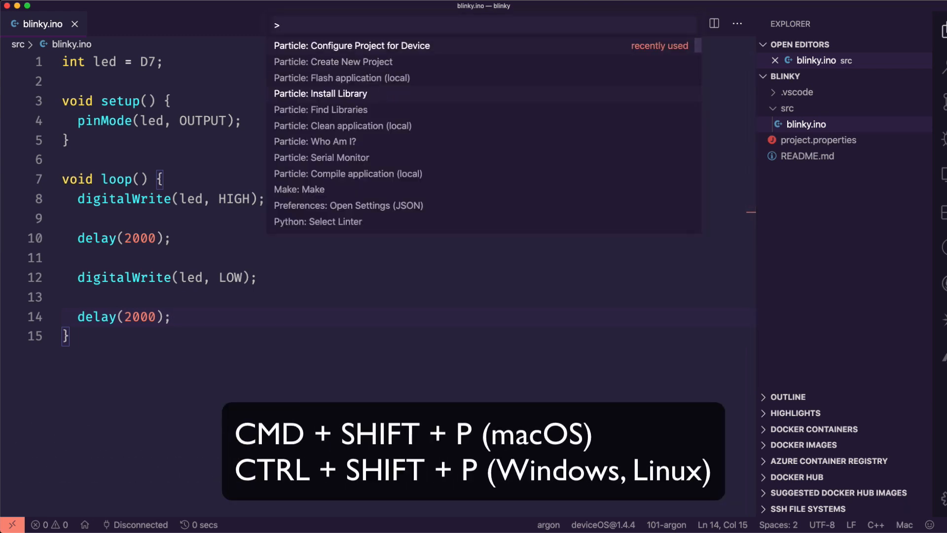
text(cloud)
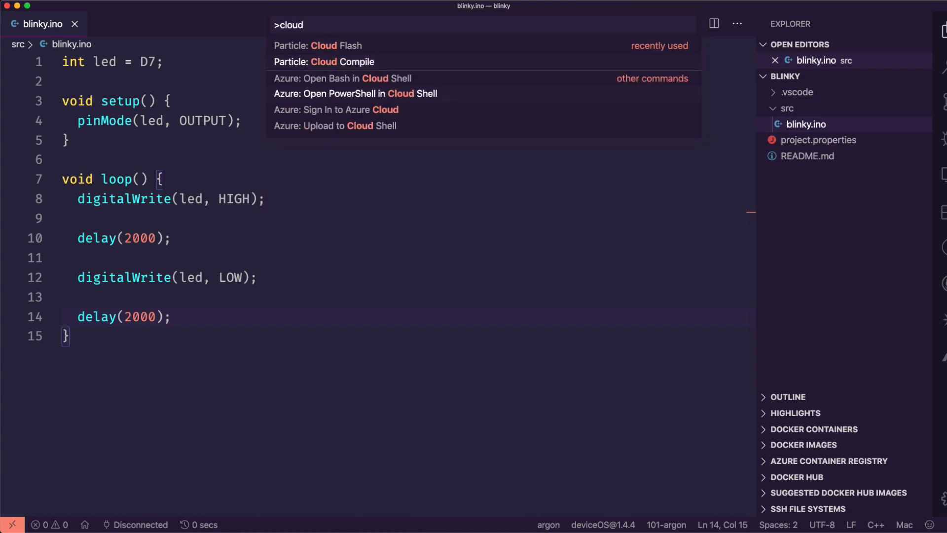
click(323, 62)
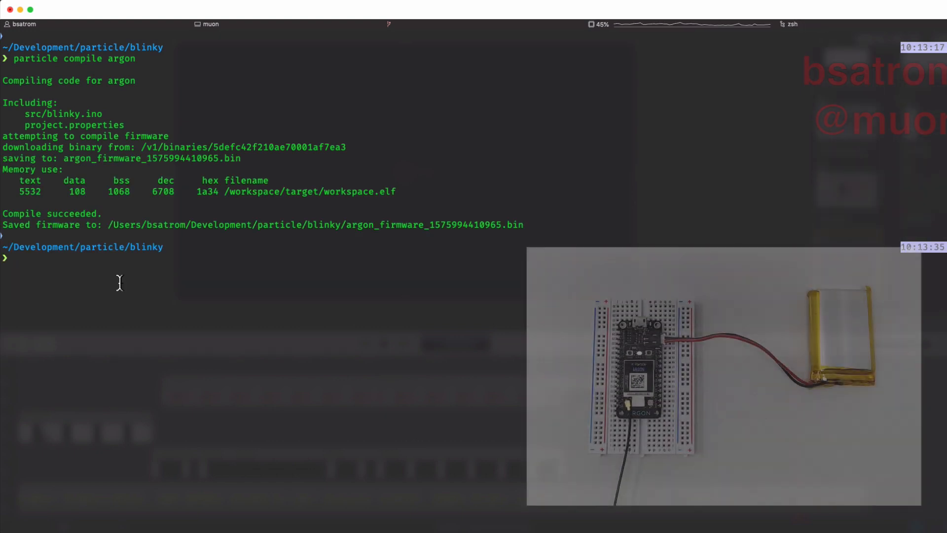
Enter 'particle flash 101-argon' in the Particle CLI to flash the blinky firmware
text(particle flash)
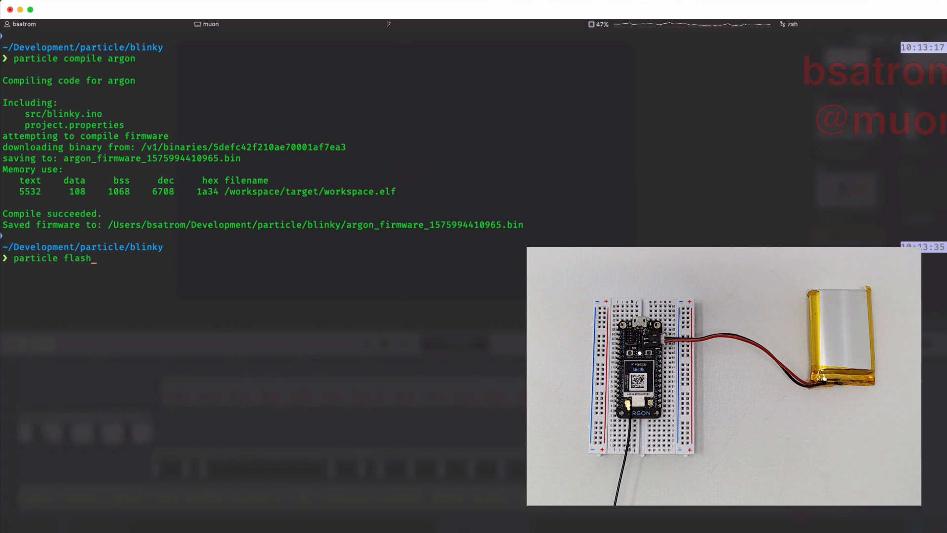
text(101-argon)
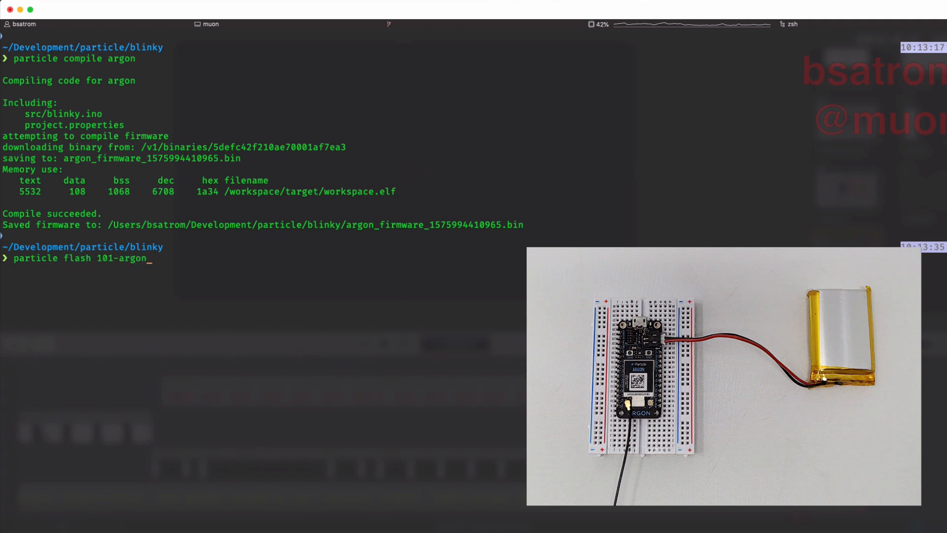